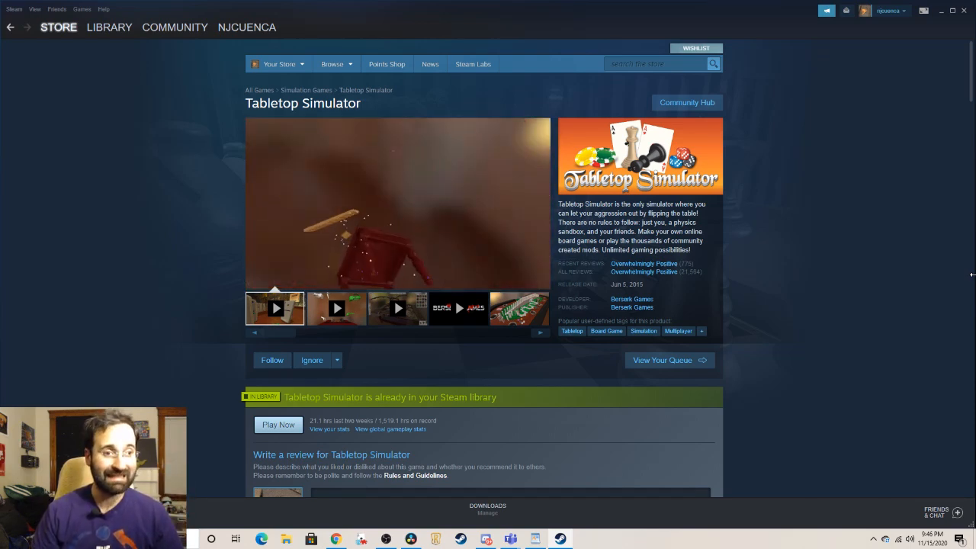
- Browse the Tabletop Simulator store page and its categories before heading to the Workshop
{"action": "left_click", "coordinate": [397, 202]}
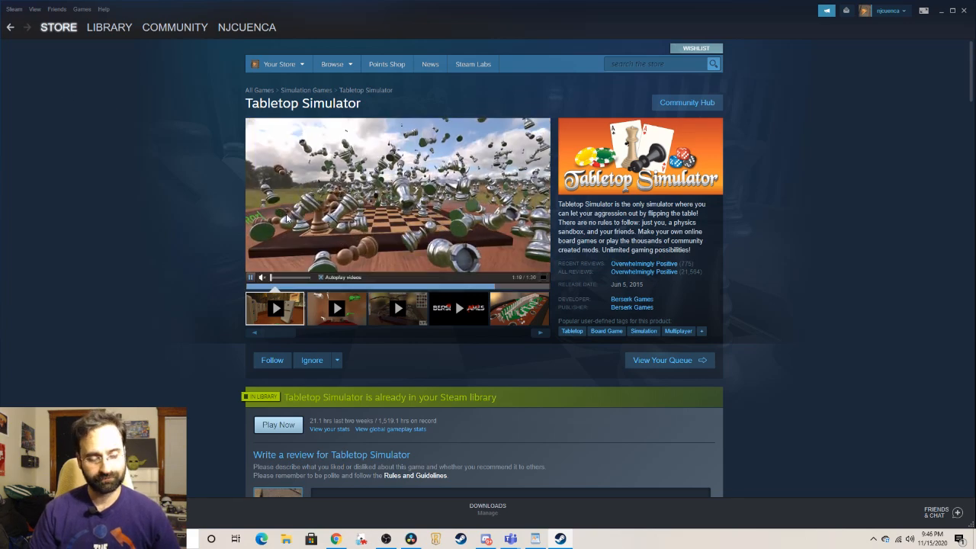
{"action": "left_click", "coordinate": [58, 27]}
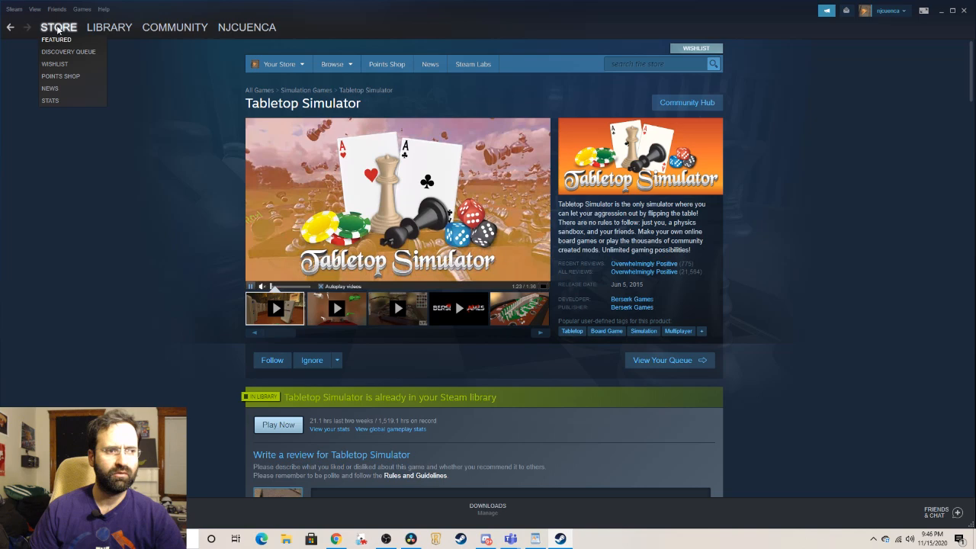
{"action": "left_click", "coordinate": [333, 64]}
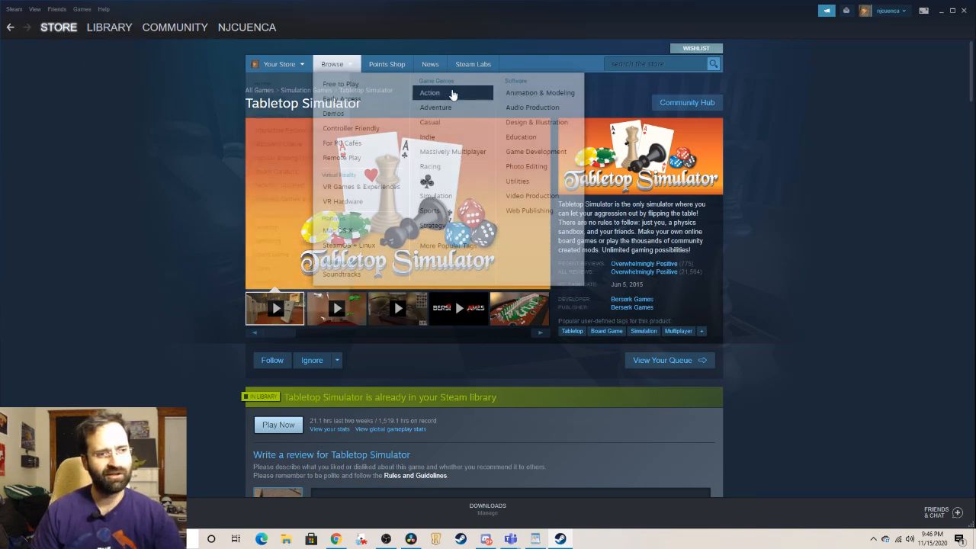
{"action": "left_click", "coordinate": [58, 28]}
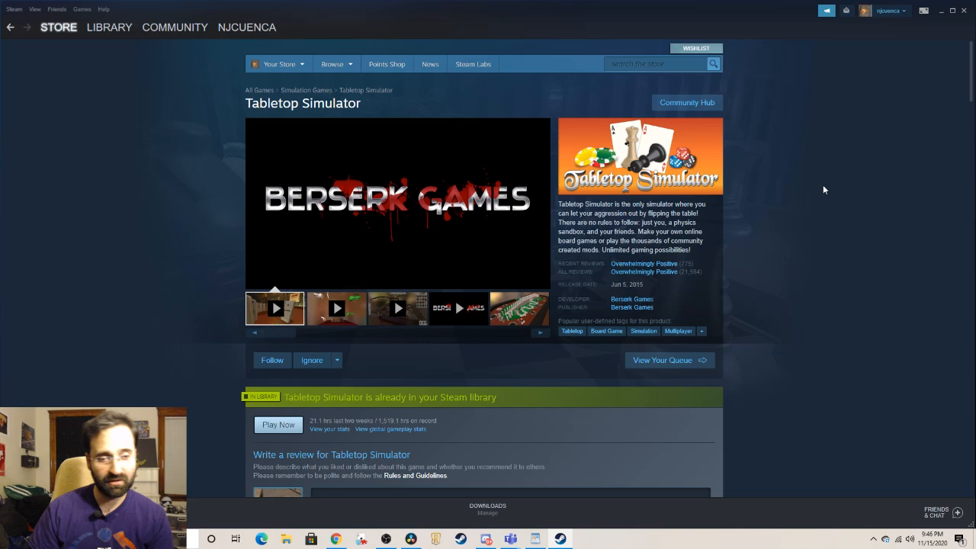
{"action": "scroll", "scroll_direction": "down", "scroll_amount": 3}
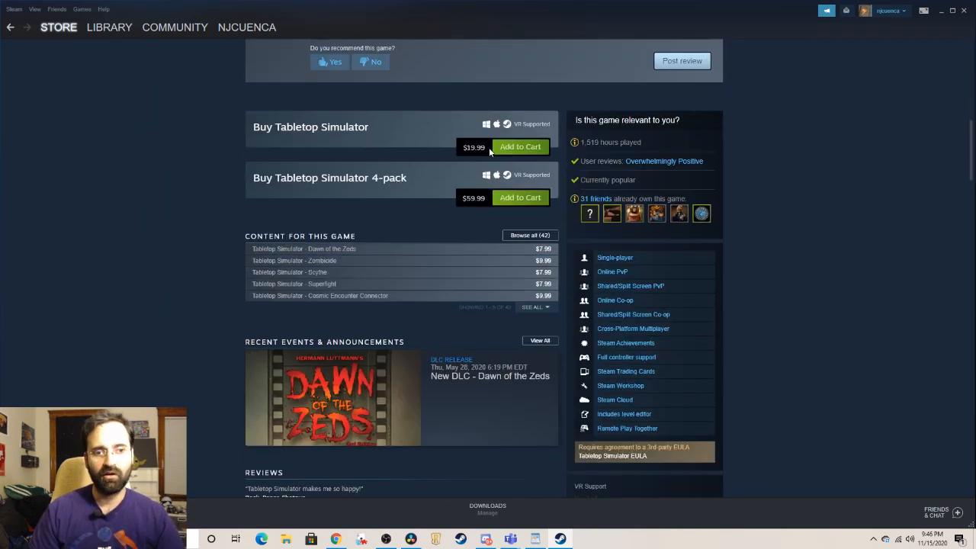
{"action": "mouse_move", "coordinate": [409, 151]}
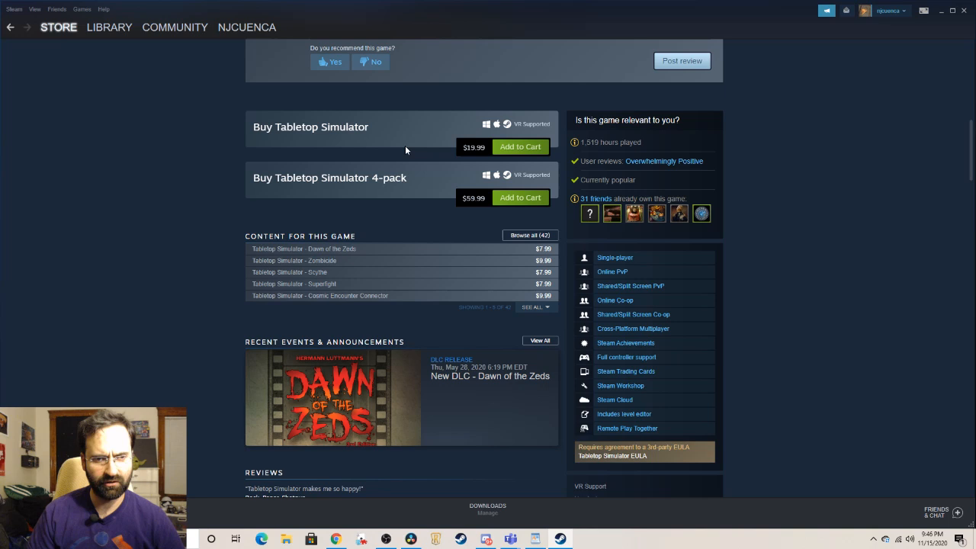
{"action": "mouse_move", "coordinate": [398, 151]}
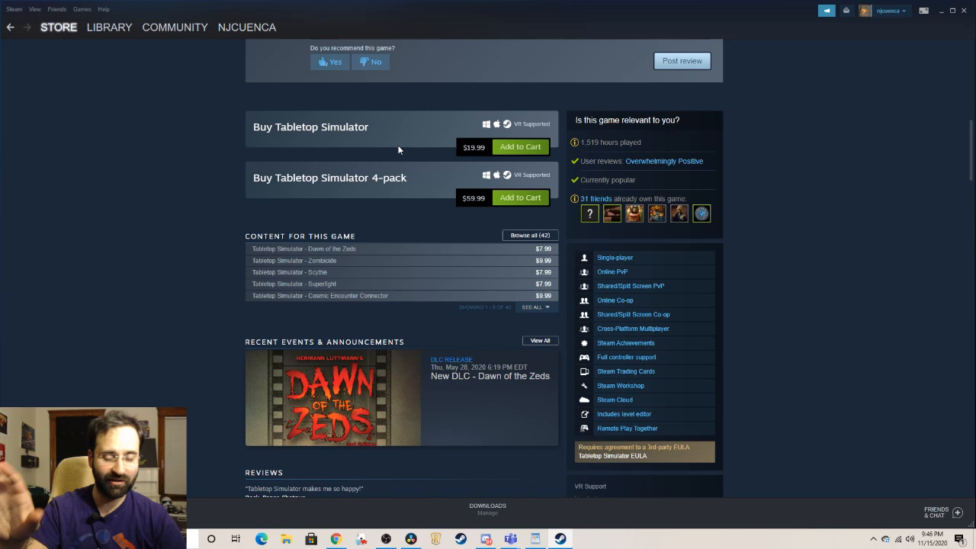
{"action": "mouse_move", "coordinate": [522, 146]}
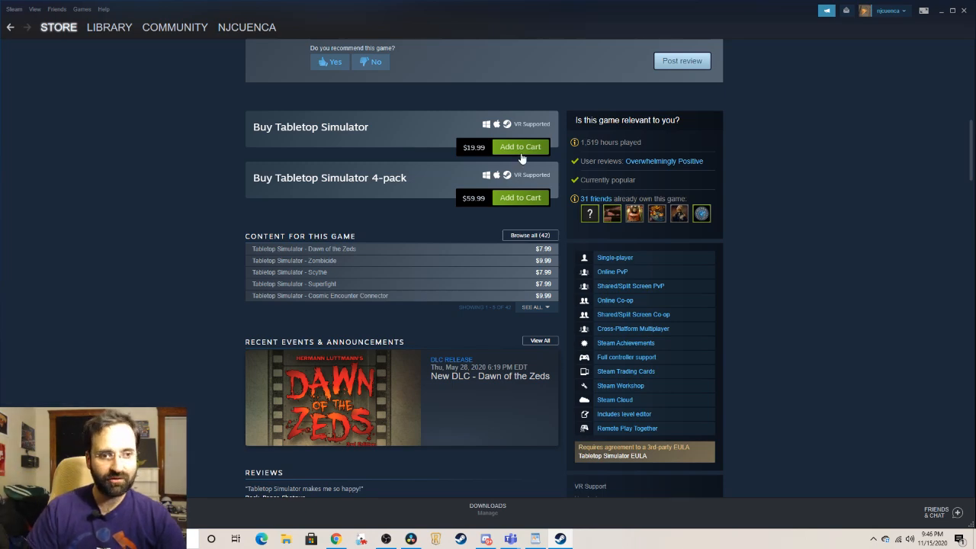
{"action": "scroll", "scroll_direction": "up", "scroll_amount": 3}
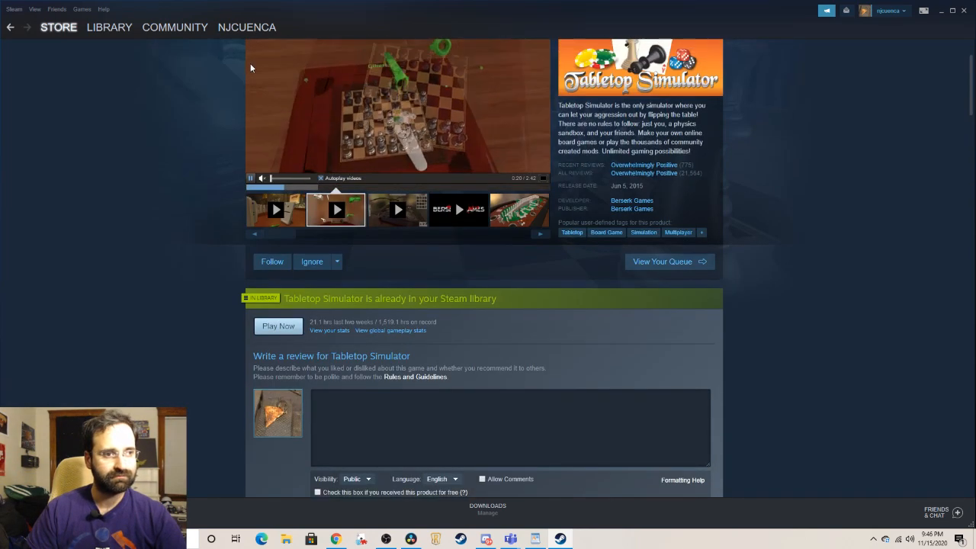
- Go to Community > Workshop and choose Tabletop Simulator from the workshop search suggestions
{"action": "left_click", "coordinate": [173, 28]}
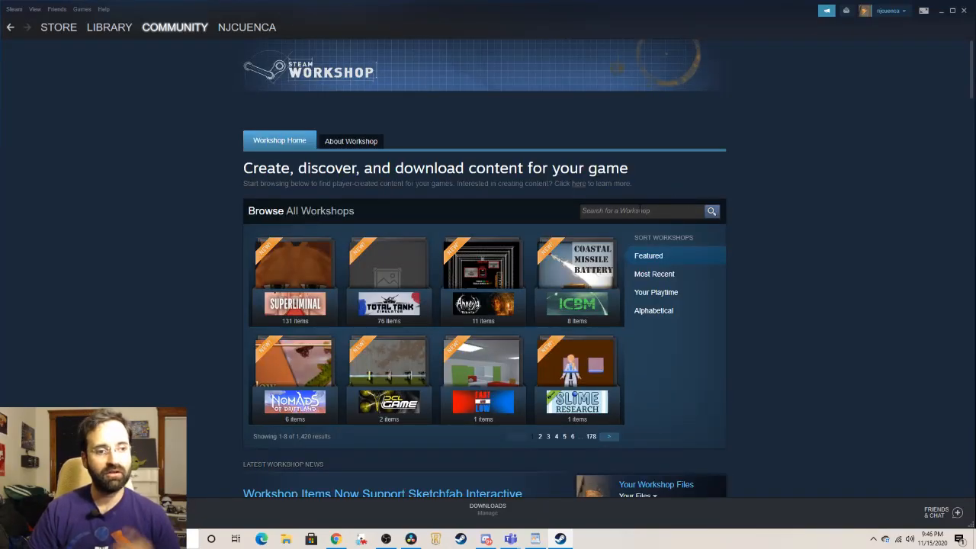
{"action": "left_click", "coordinate": [640, 210]}
{"action": "type", "text": "table"}
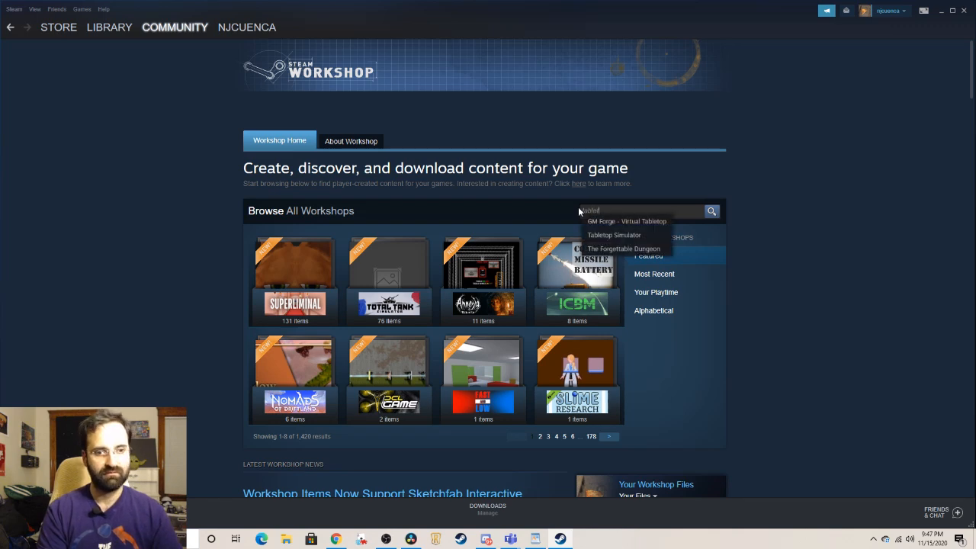
{"action": "left_click", "coordinate": [613, 234]}
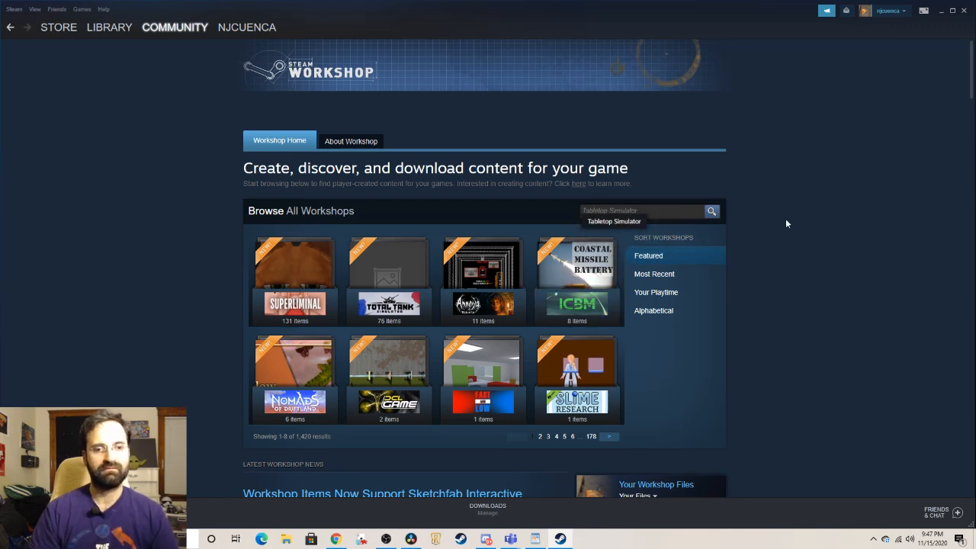
{"action": "left_click", "coordinate": [613, 221]}
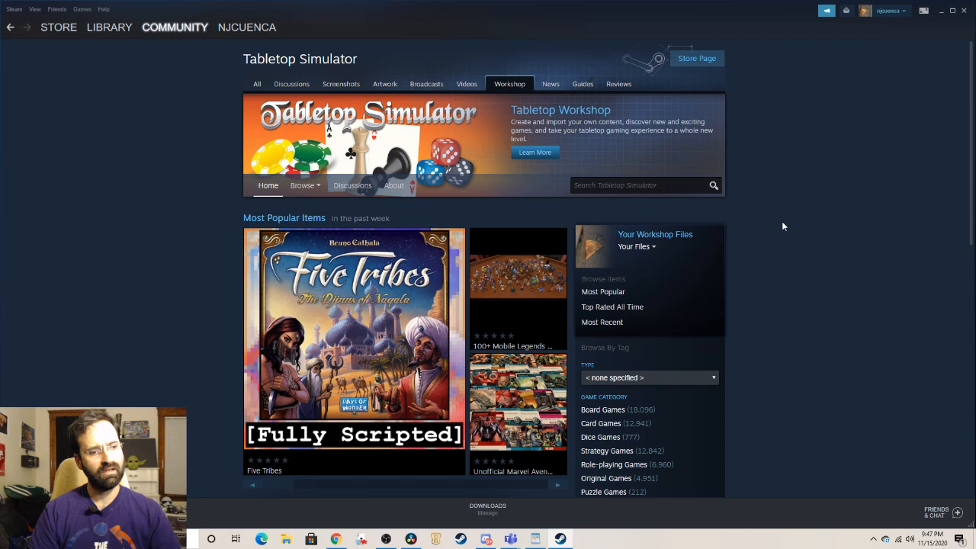
- Search the Tabletop Simulator Workshop for "star wars destiny"
{"action": "left_click", "coordinate": [636, 184]}
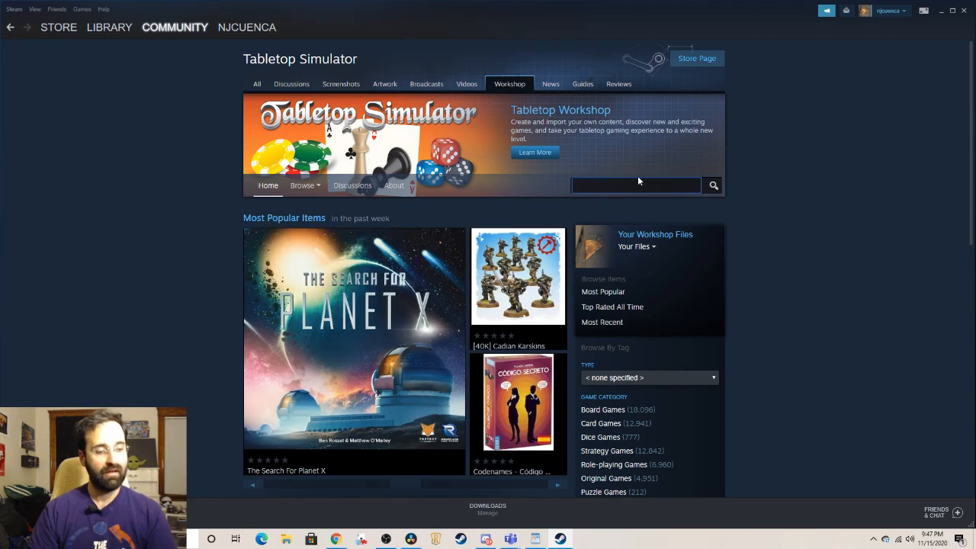
{"action": "type", "text": "star wars destiny"}
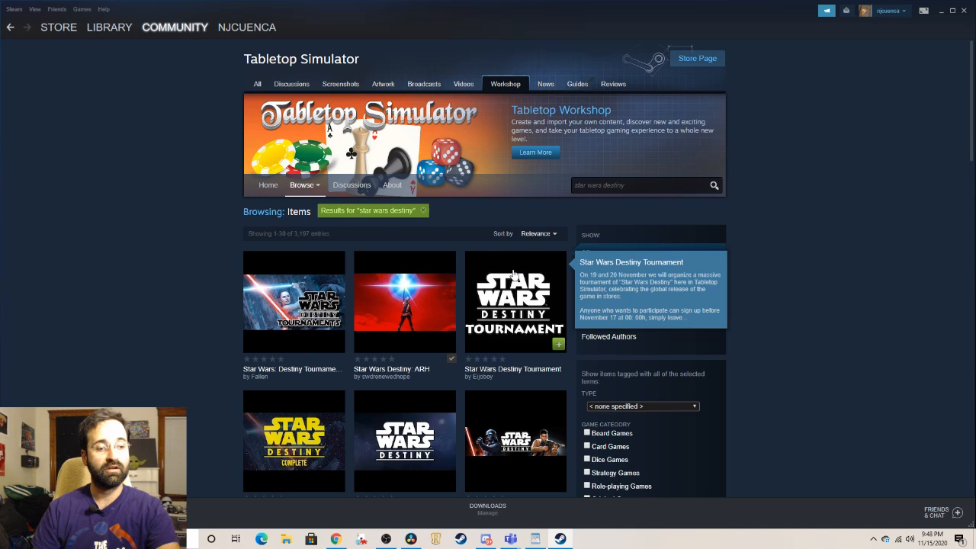
{"action": "mouse_move", "coordinate": [415, 334]}
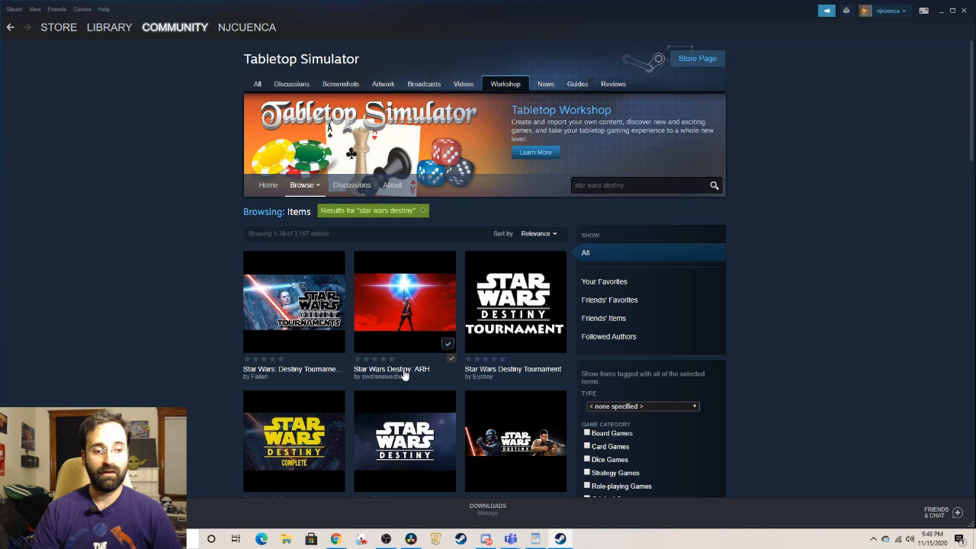
- Subscribe to the Star Wars Destiny: ARH mod from its Workshop item page
{"action": "left_click", "coordinate": [404, 302]}
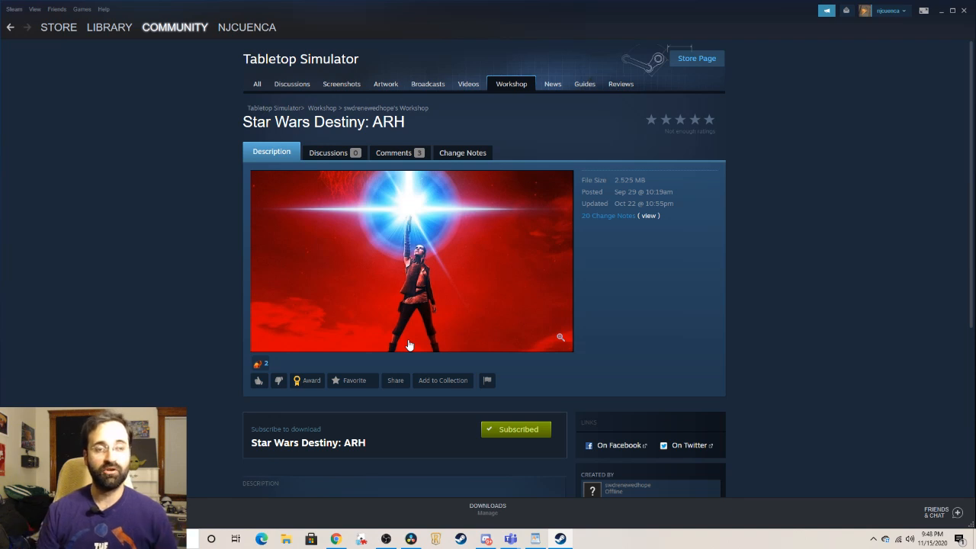
{"action": "scroll", "scroll_direction": "down", "scroll_amount": 3}
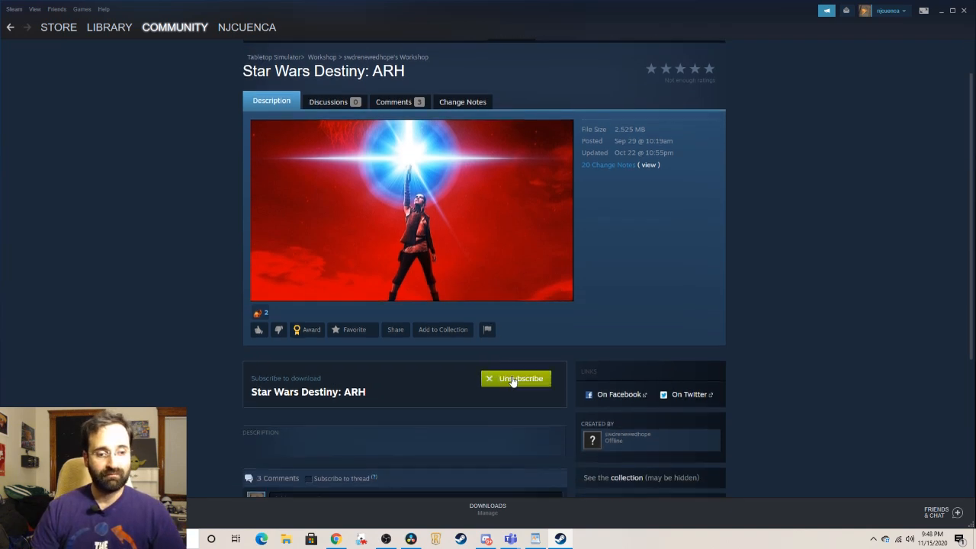
{"action": "mouse_move", "coordinate": [523, 384]}
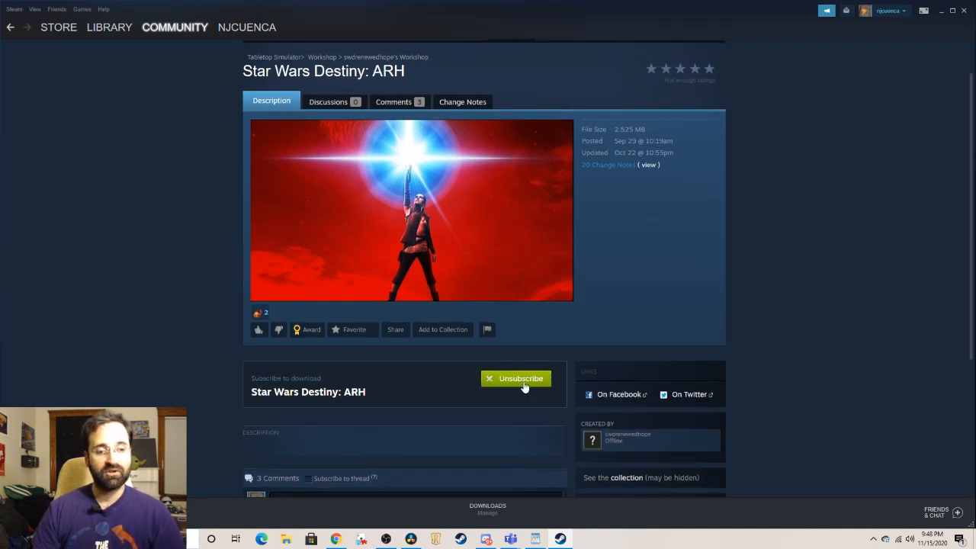
{"action": "left_click", "coordinate": [520, 379]}
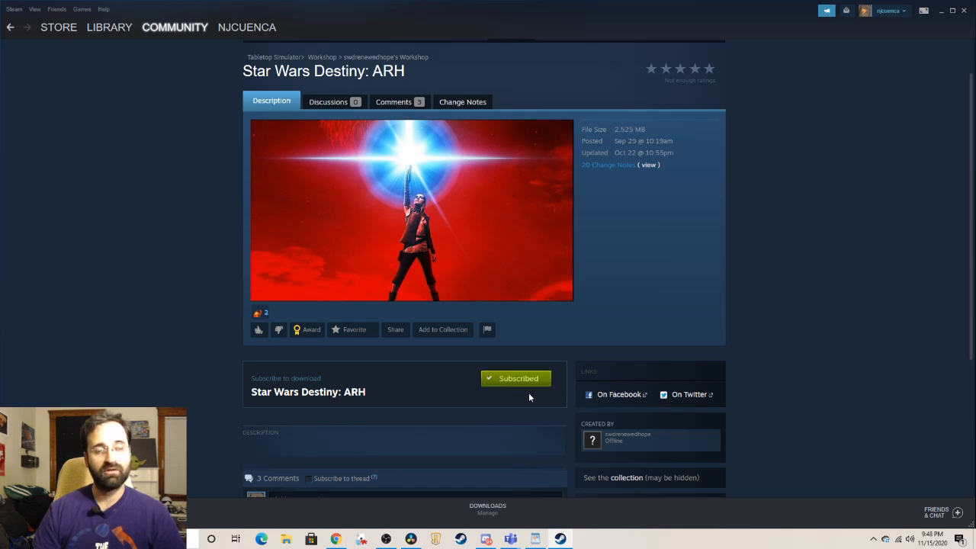
{"action": "mouse_move", "coordinate": [480, 403]}
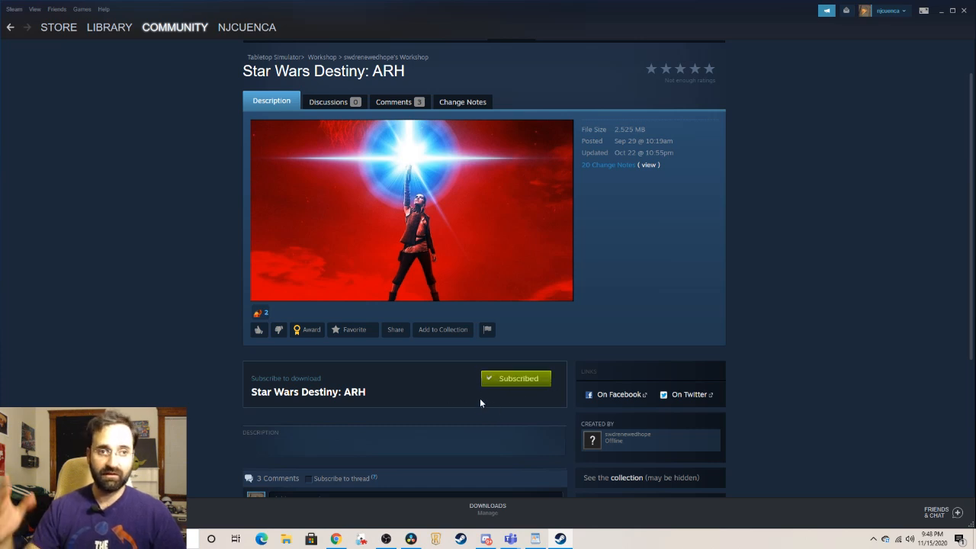